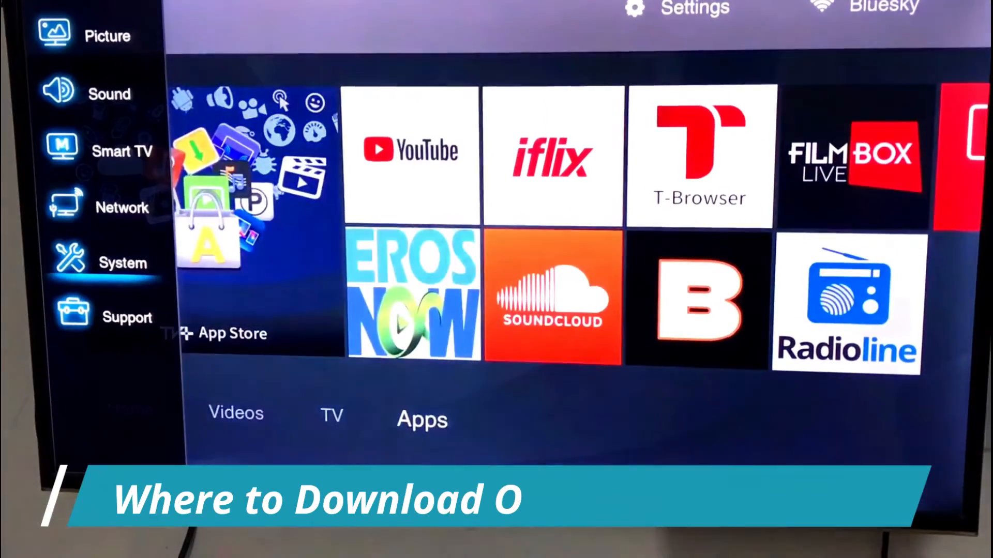
# Browse the System settings list down to Timer, Lock, Location and shop-mode options
pyautogui.click(122, 256)
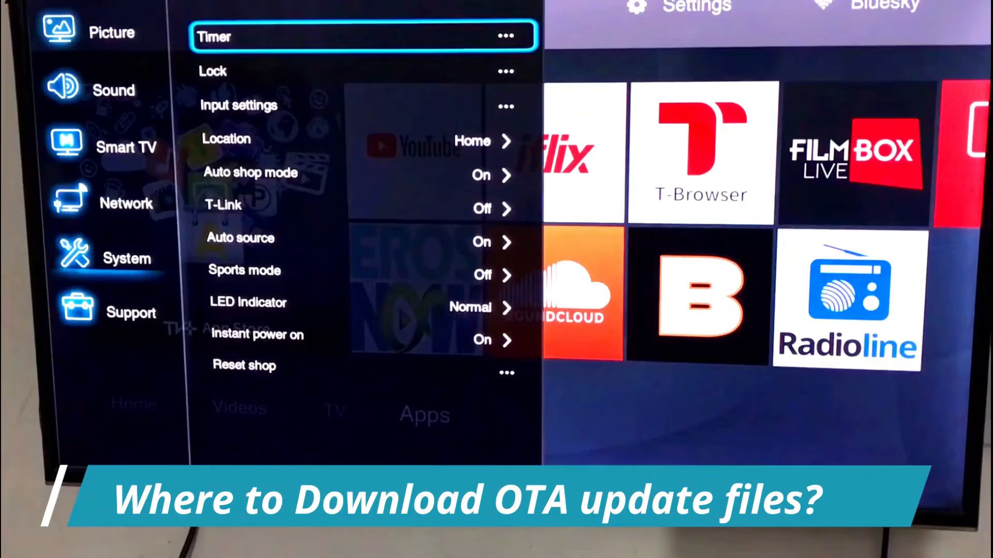
pyautogui.press('Down')
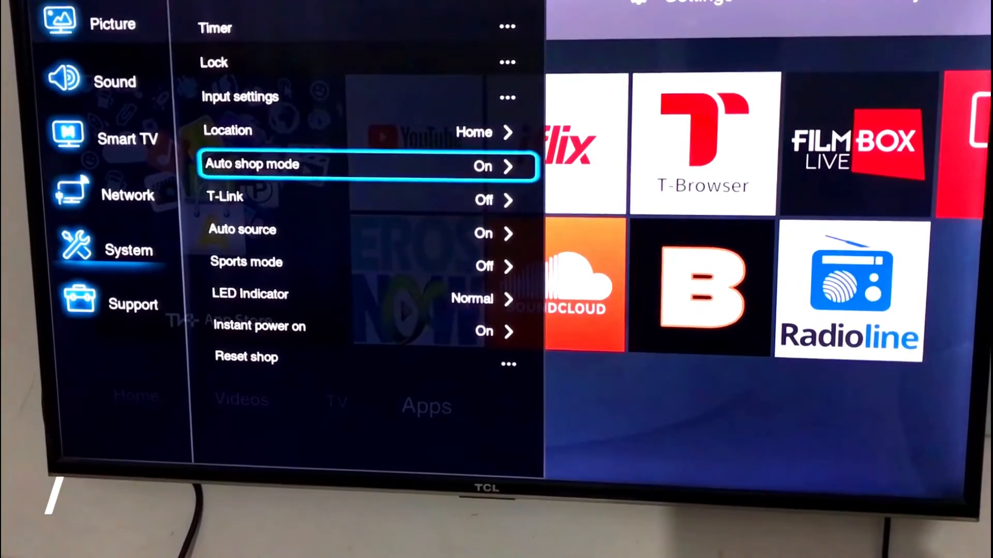
pyautogui.press('down')
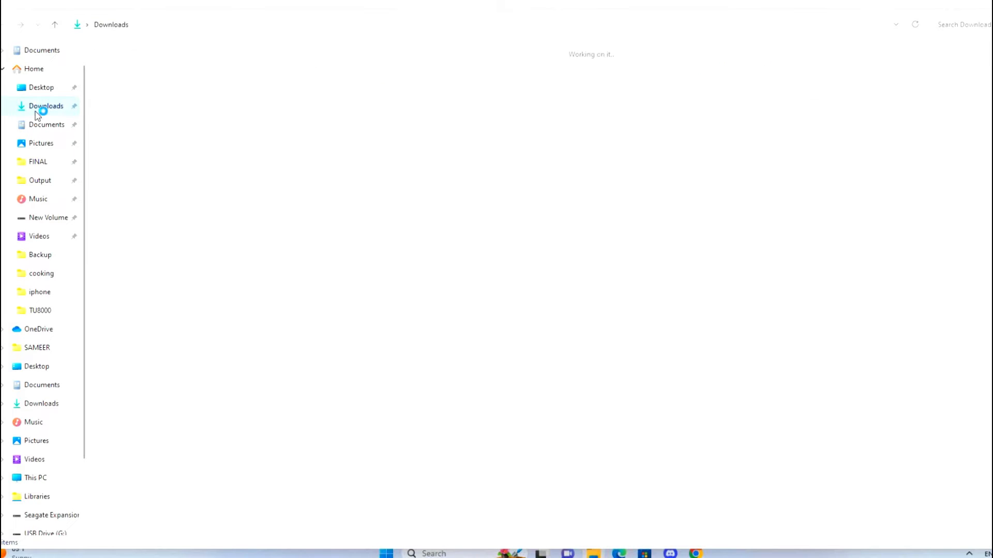
# Browse Downloads, then switch to the empty USB Drive (G:) and bring up its context menu
pyautogui.click(46, 106)
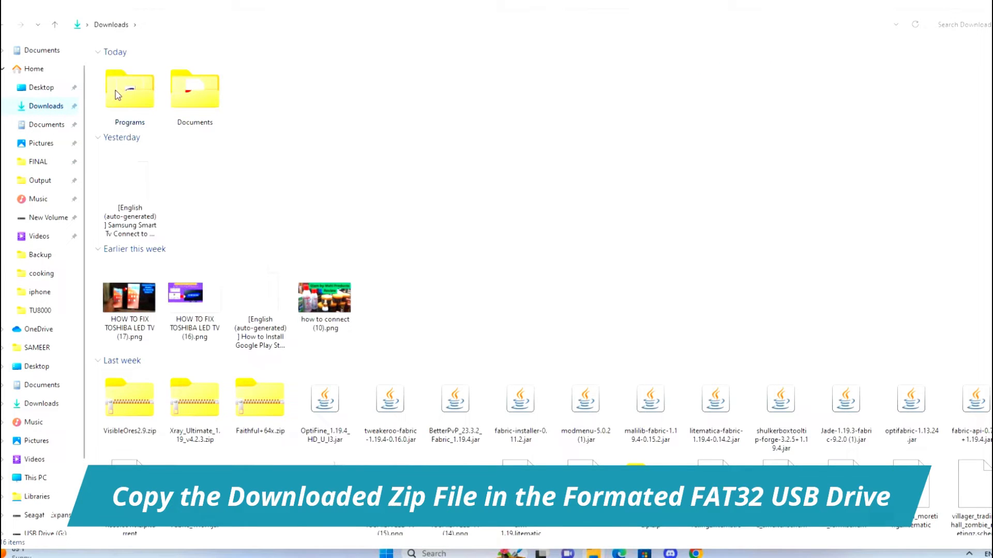
pyautogui.click(44, 441)
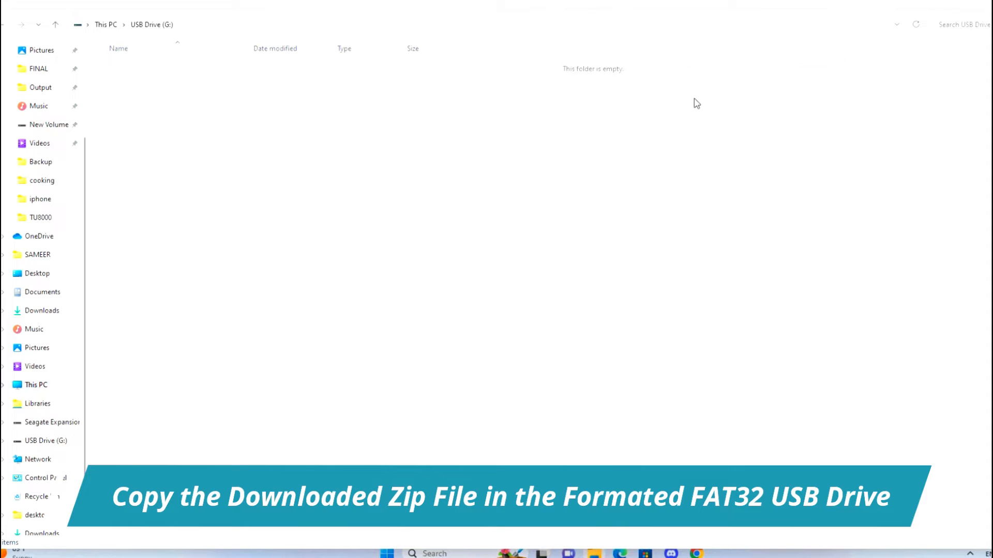
pyautogui.rightClick(405, 191)
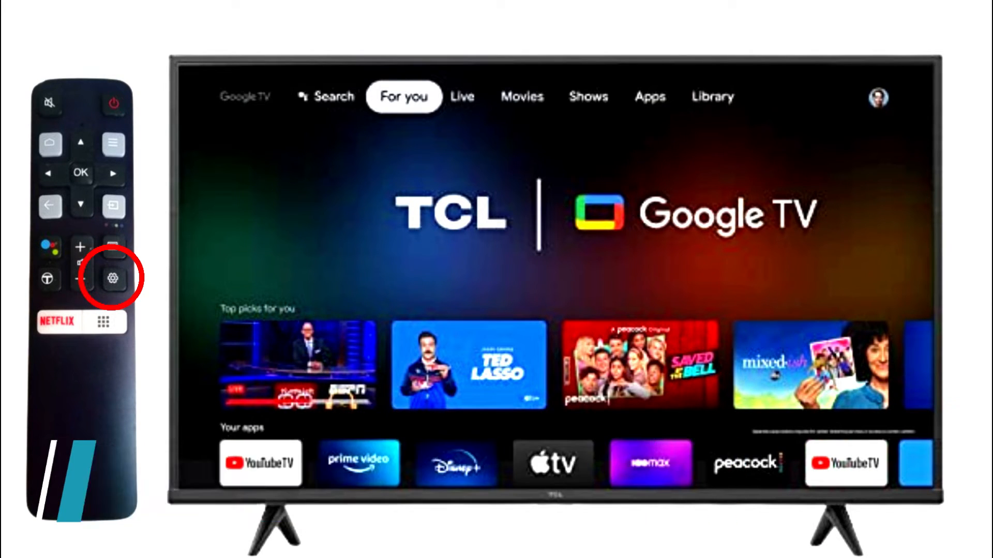
# Reach the About panel under Device Preferences, listing Product Information and System Update
pyautogui.click(112, 277)
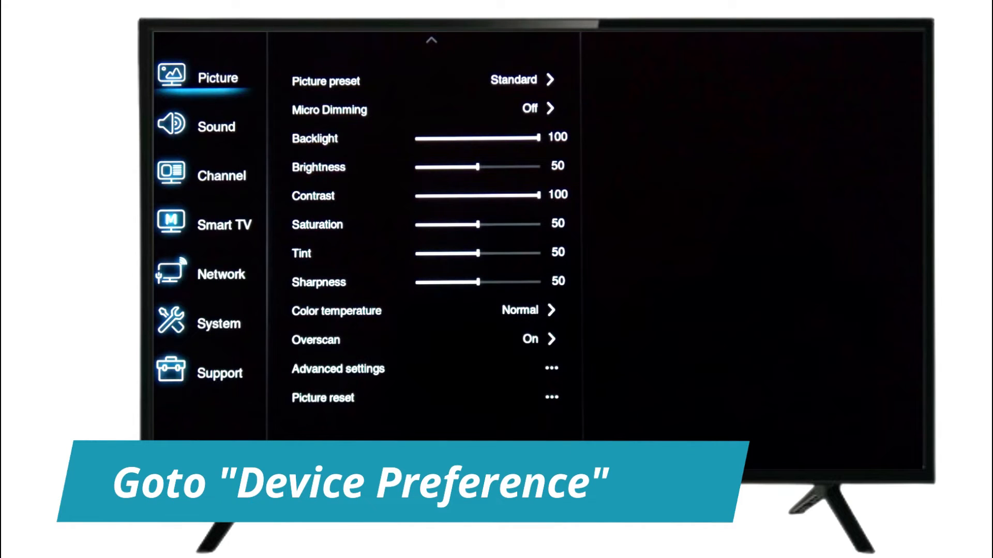
pyautogui.click(424, 80)
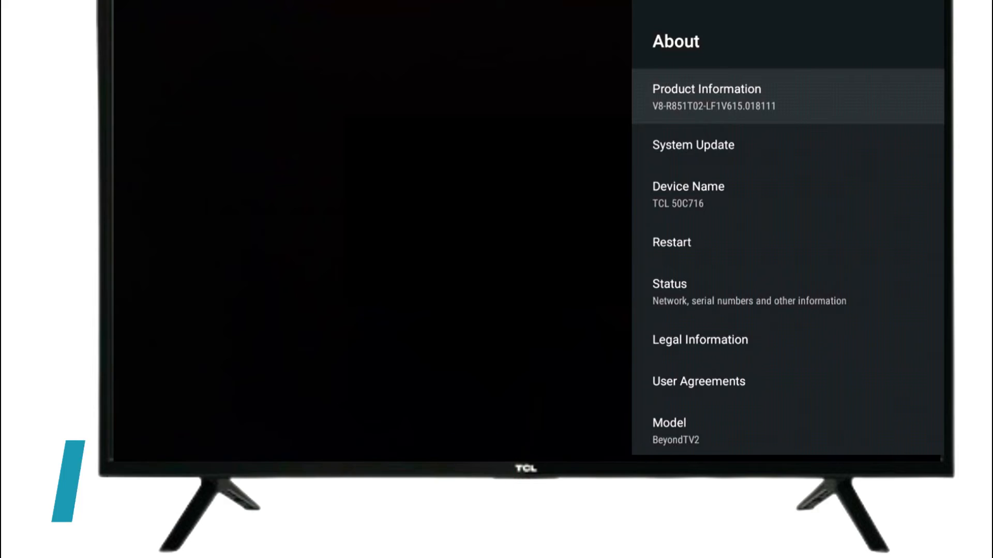
# Run System update from the USB package and confirm, giving version V8-R851T02-LF1V606.017688
pyautogui.click(692, 144)
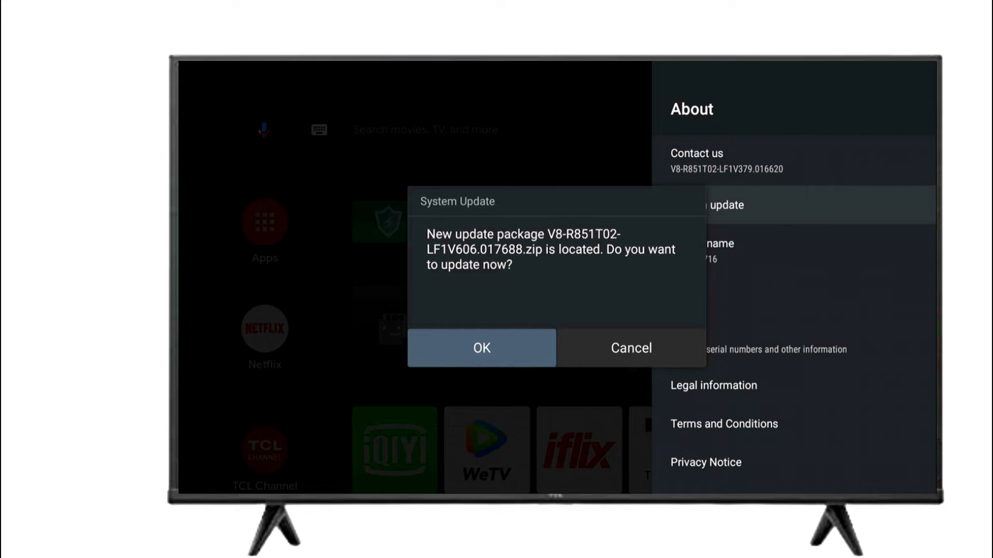
pyautogui.click(481, 347)
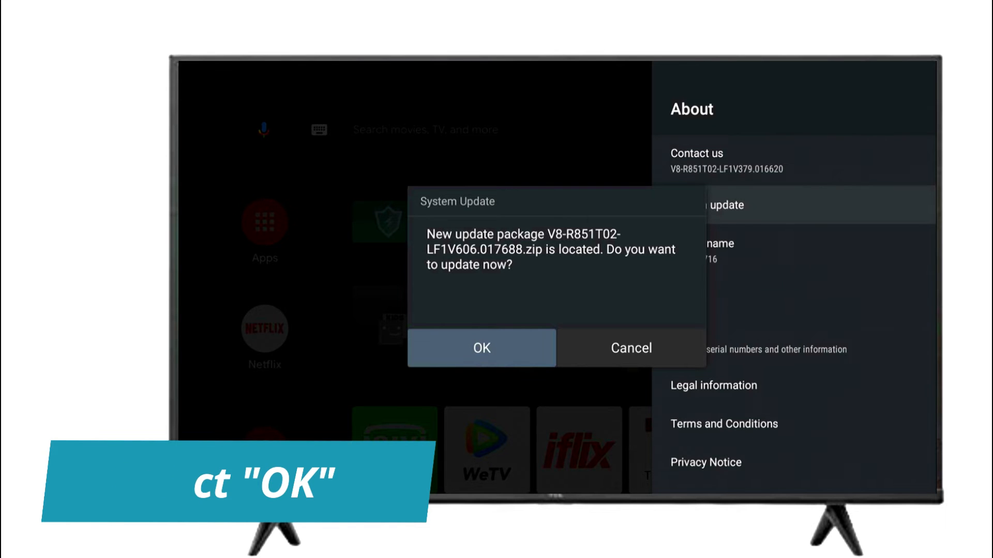
pyautogui.click(481, 348)
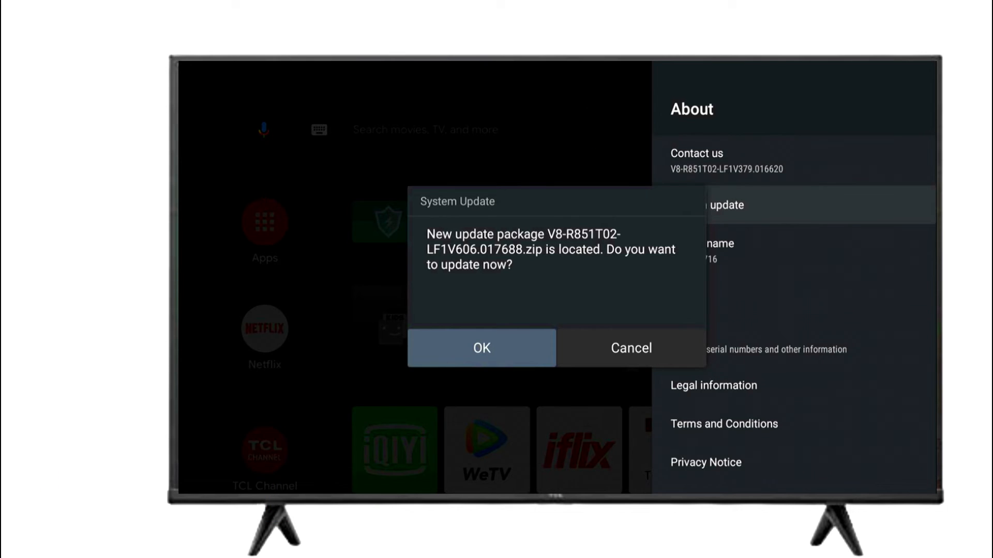
pyautogui.click(481, 348)
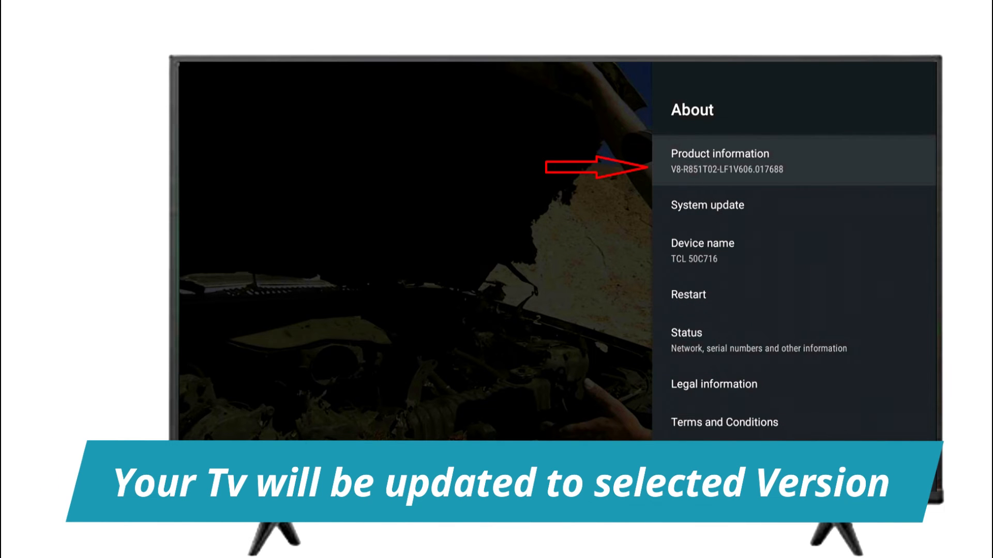